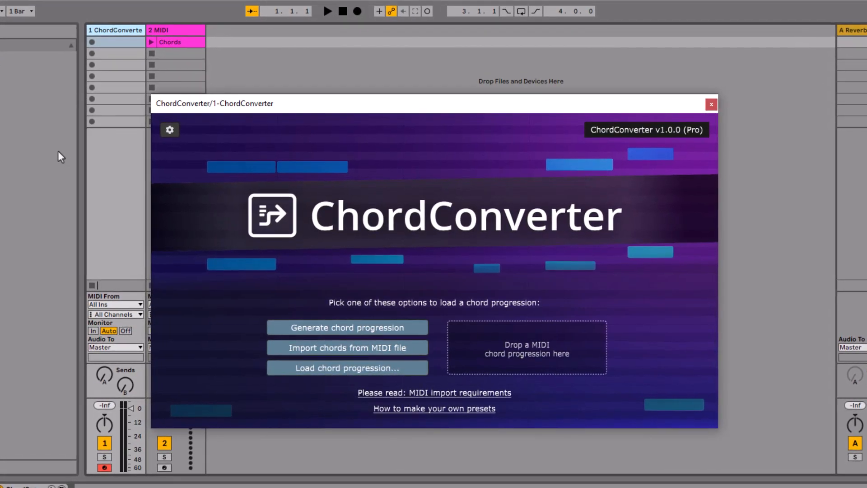
- Browse the preset list, return to the start screen, and open chords.mid from its folder
click(346, 368)
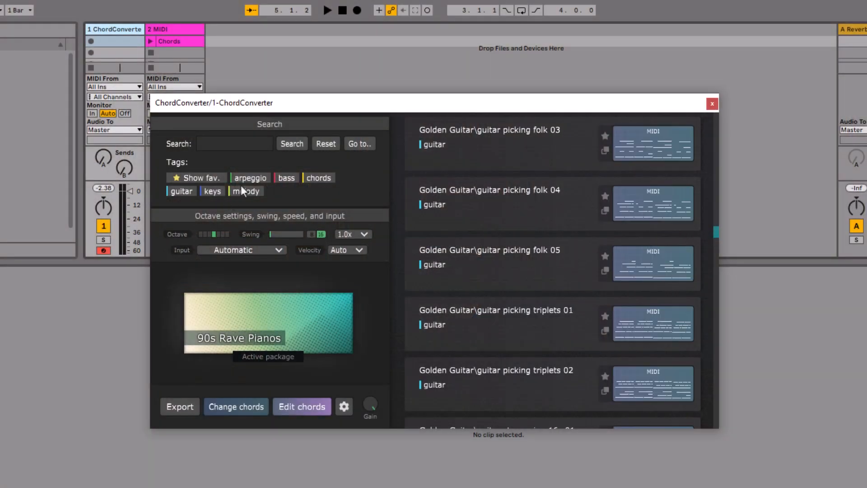
click(249, 178)
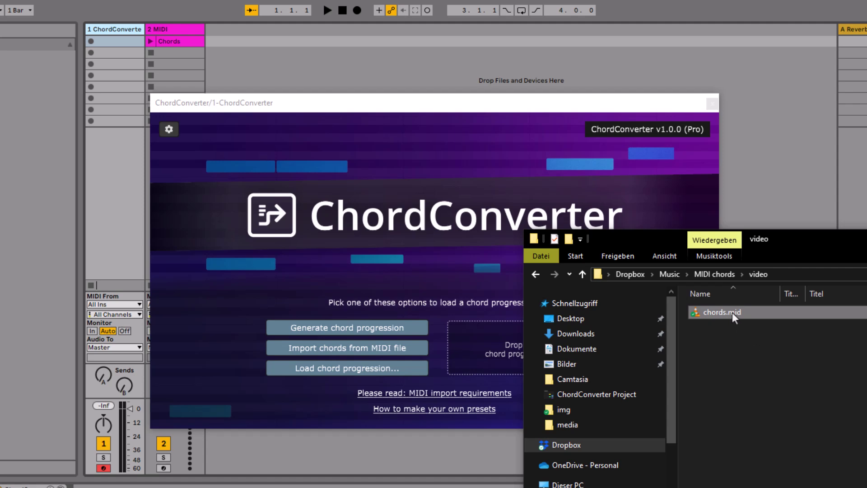
double_click(719, 312)
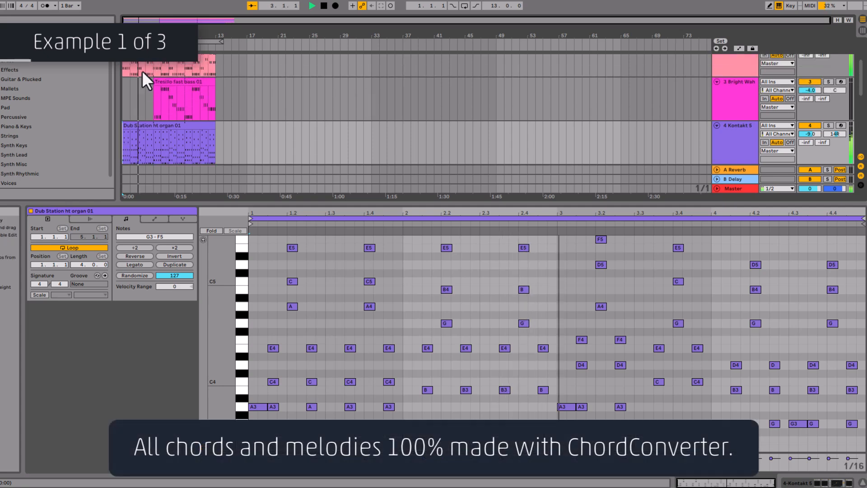
- Show the example clips' notes, ending on the Two-note Melodies melody 09 clip
click(171, 103)
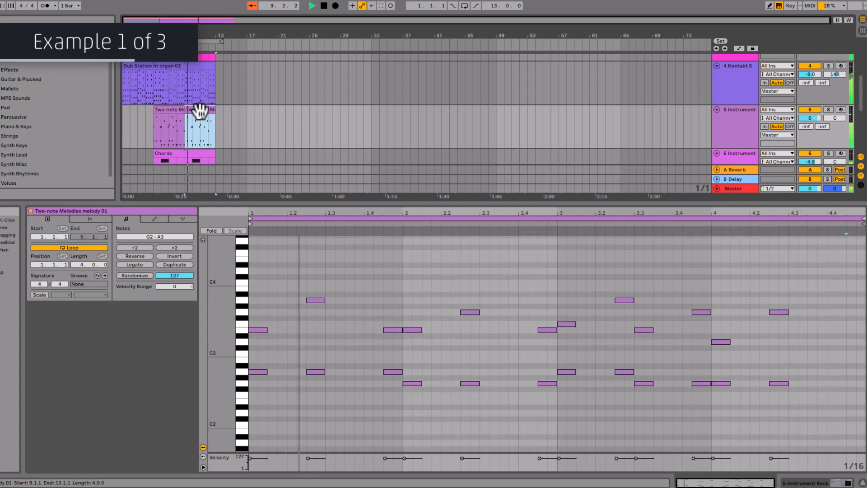
click(165, 83)
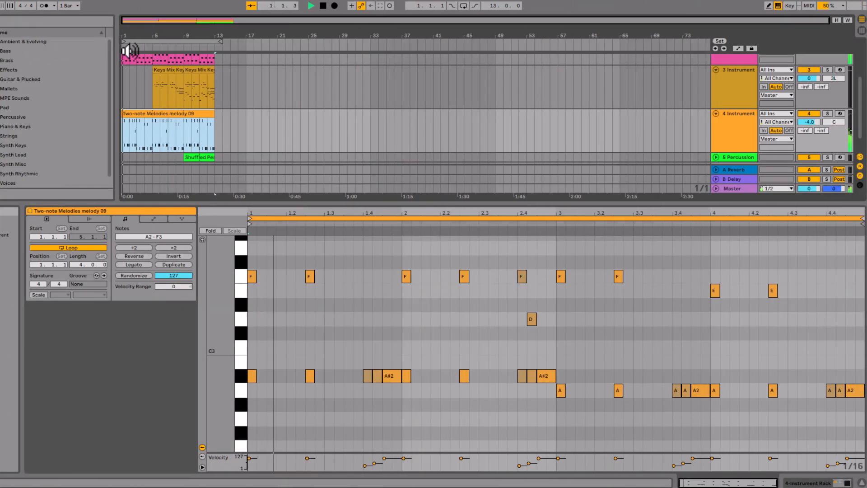
- Open the third example set and show its keys and Golden Guitar clip notes
click(310, 5)
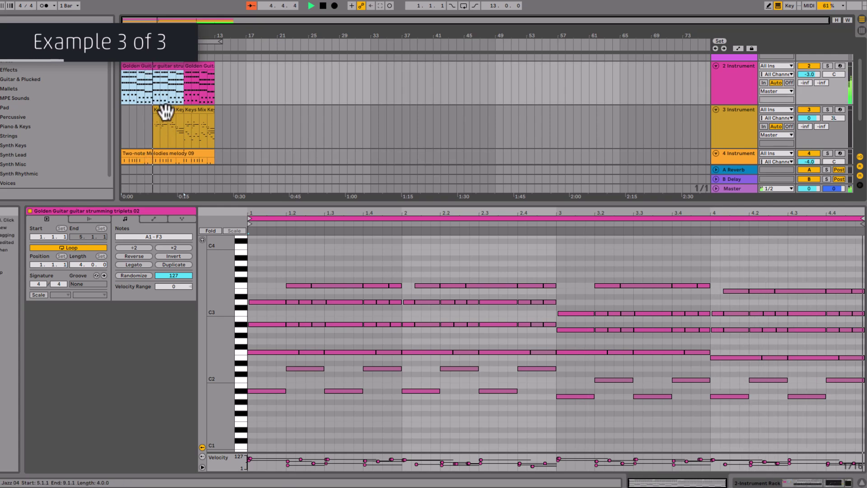
click(161, 128)
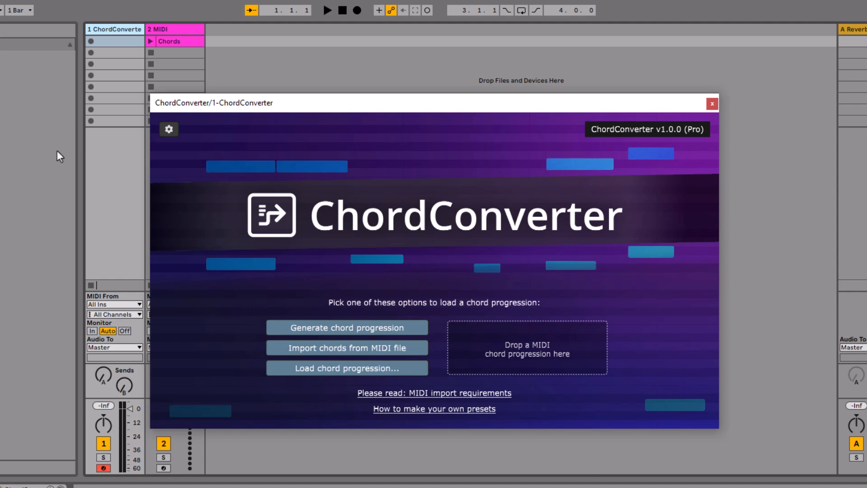
- Generate and confirm a four-bar D Minor progression, then list 90s Rave Pianos bass presets
click(345, 347)
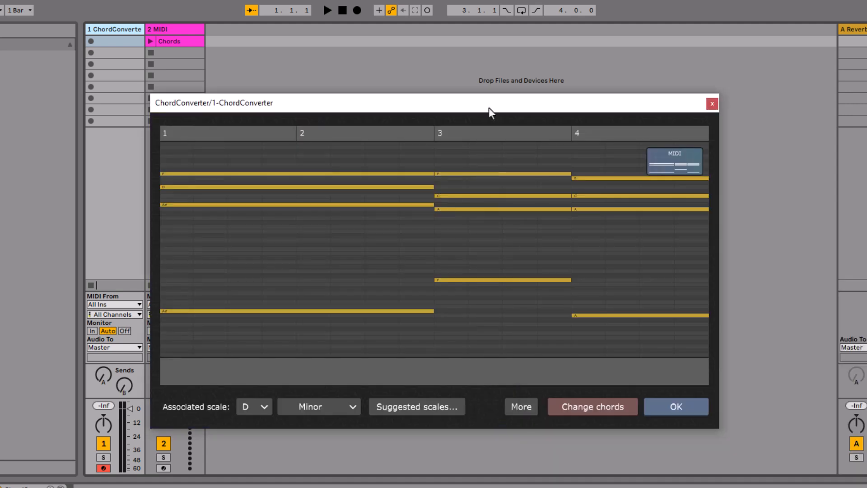
mouse_move(634, 304)
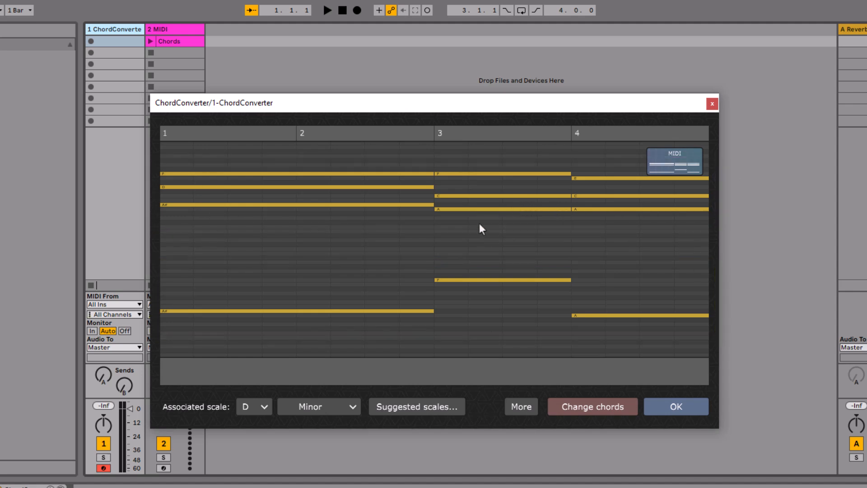
mouse_move(400, 257)
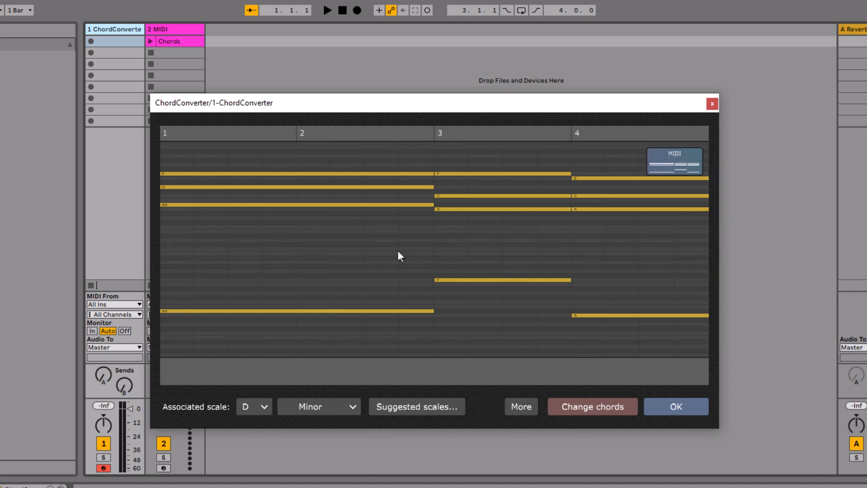
mouse_move(332, 229)
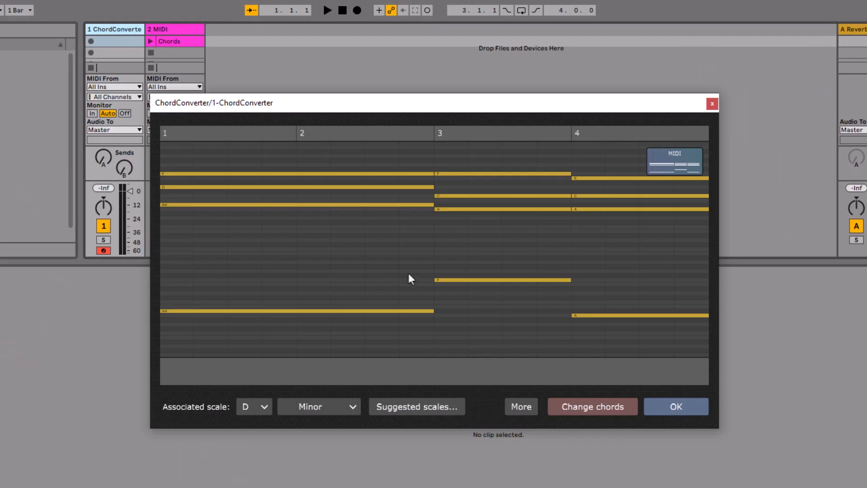
mouse_move(415, 279)
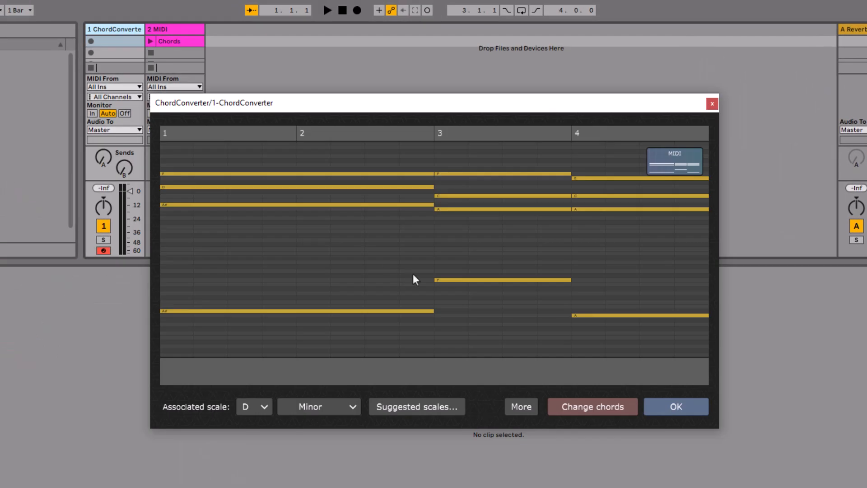
click(327, 10)
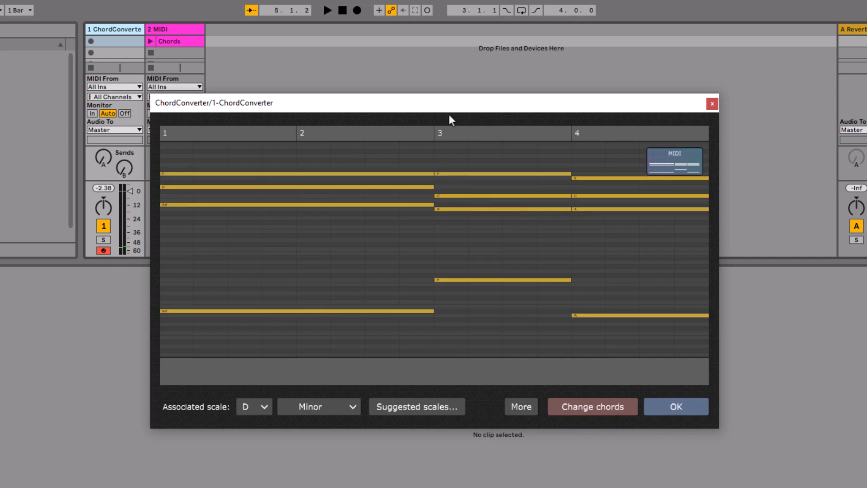
mouse_move(471, 242)
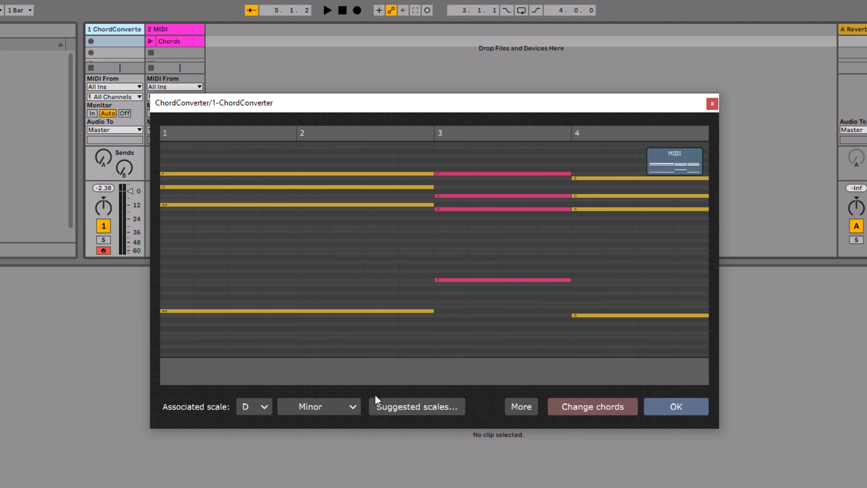
mouse_move(243, 406)
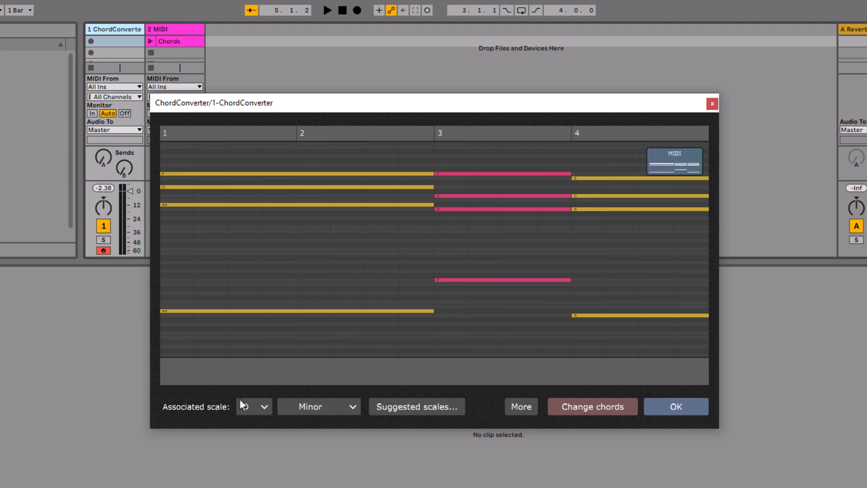
click(252, 406)
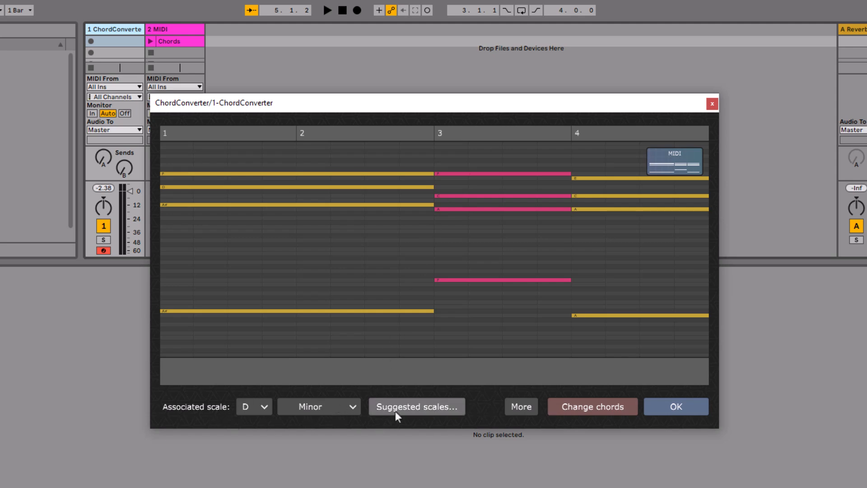
mouse_move(385, 420)
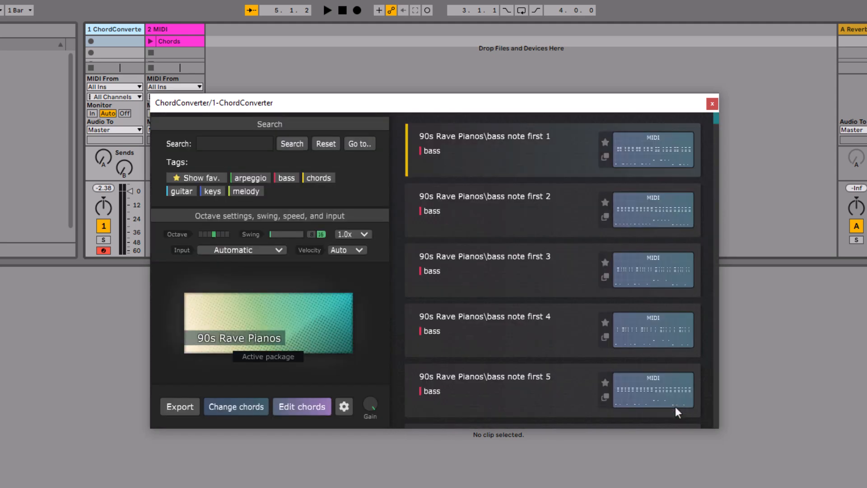
- Filter presets by the arpeggio and chords tags and select layered arp 04
scroll(down, 3)
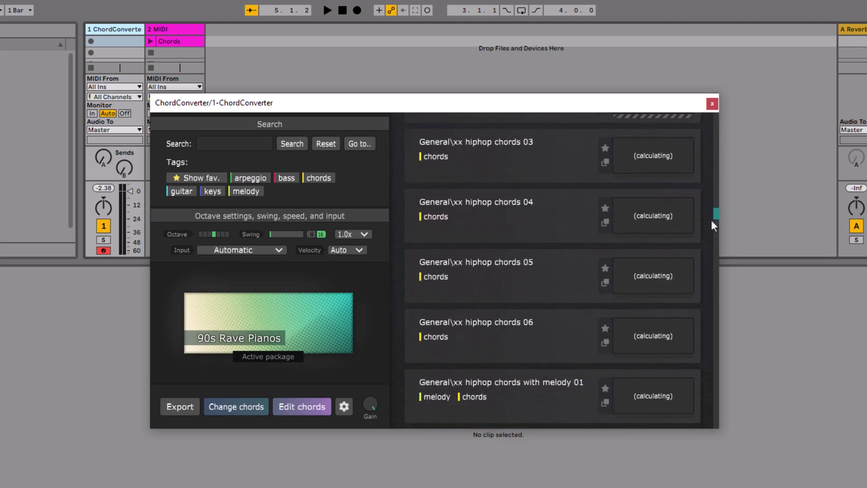
click(181, 191)
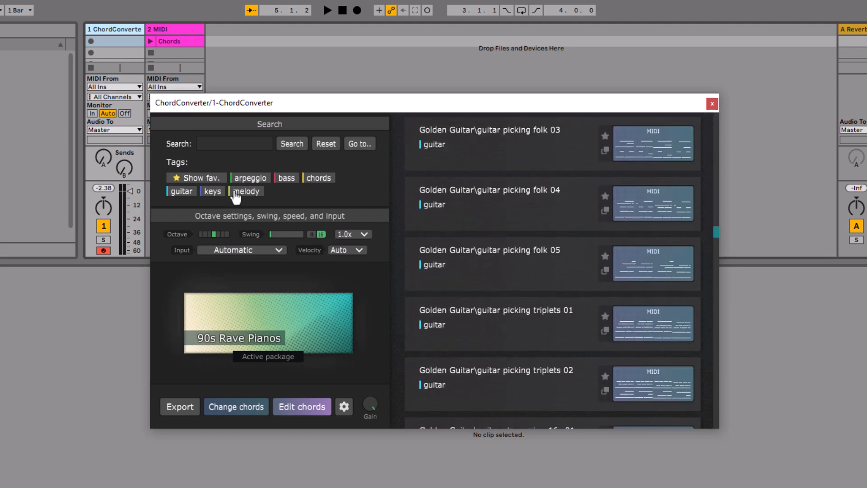
click(249, 178)
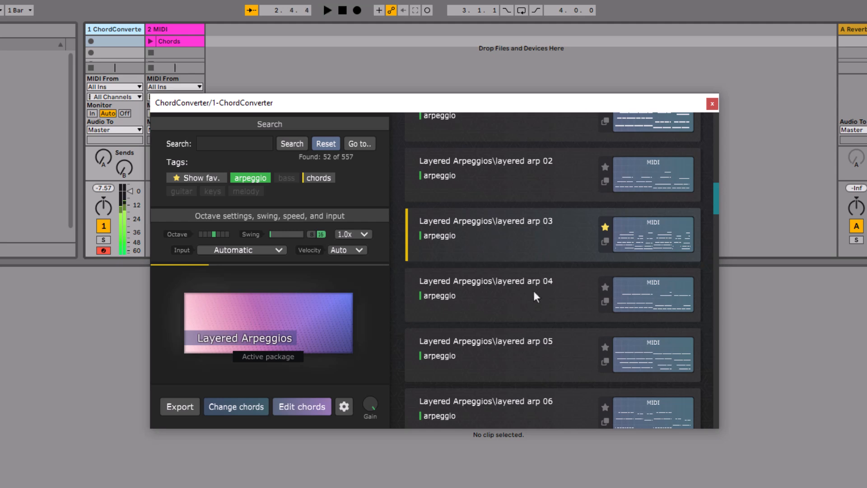
click(485, 288)
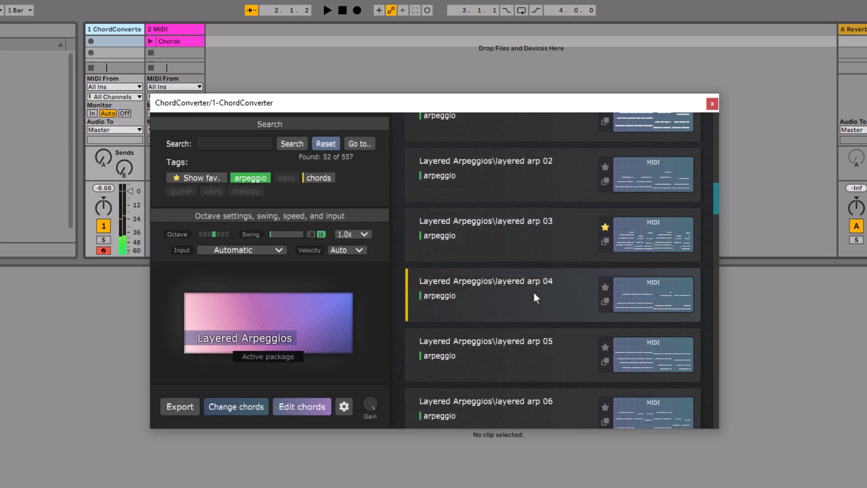
mouse_move(584, 270)
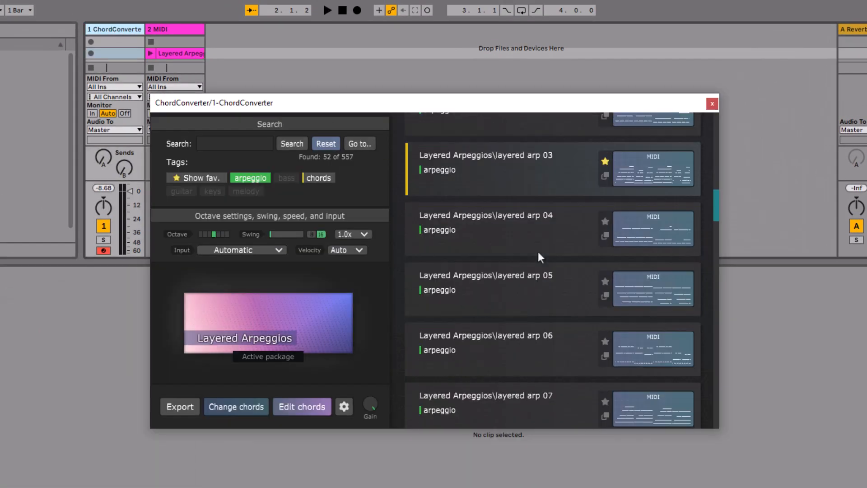
- Clear the arpeggio tag filter and show the 0.25x–2.0x playback speed choices
scroll(up, 3)
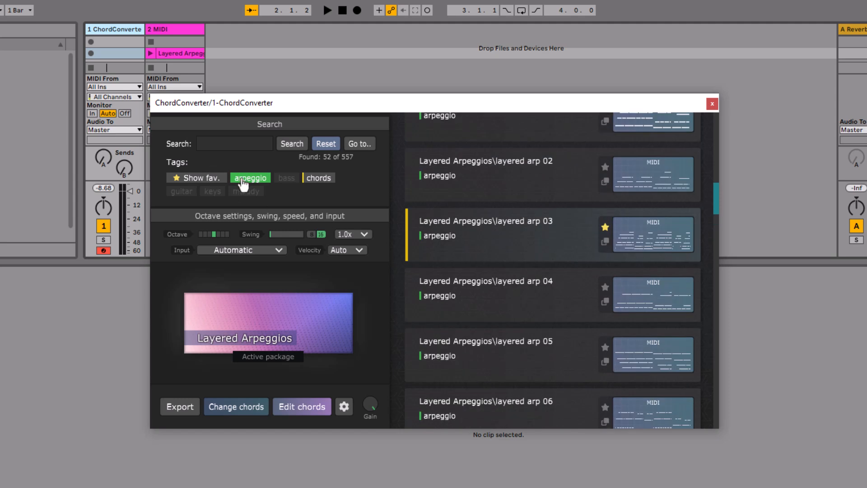
click(181, 190)
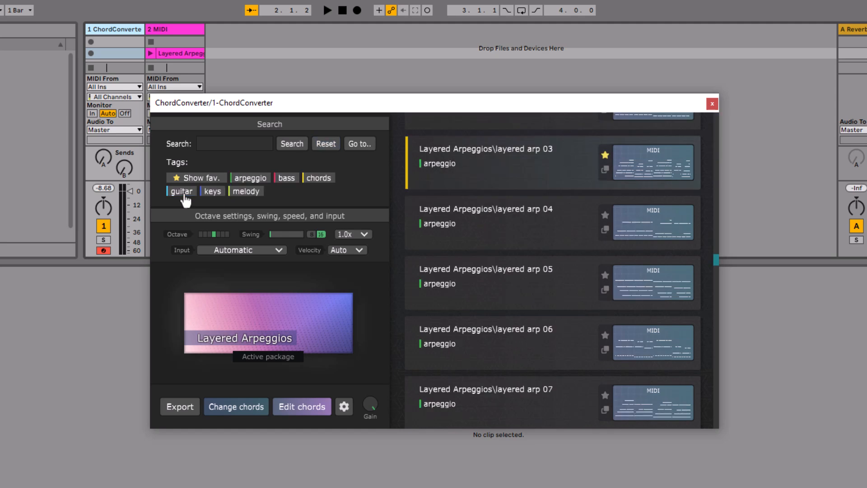
mouse_move(221, 250)
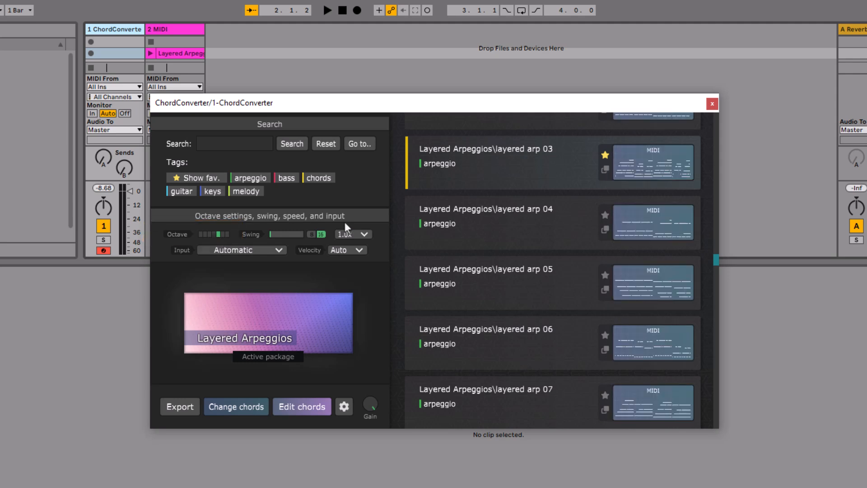
mouse_move(369, 241)
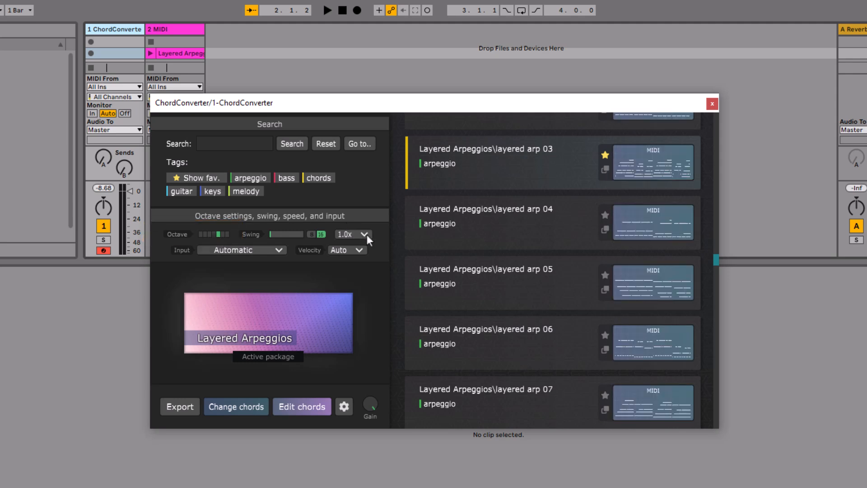
click(351, 234)
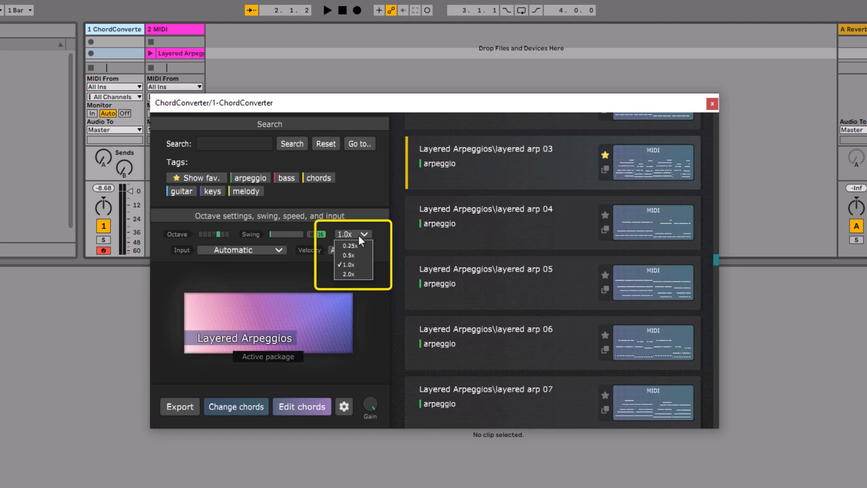
- Try Chords without bass as input mode, then switch to Four harmonic notes
click(347, 264)
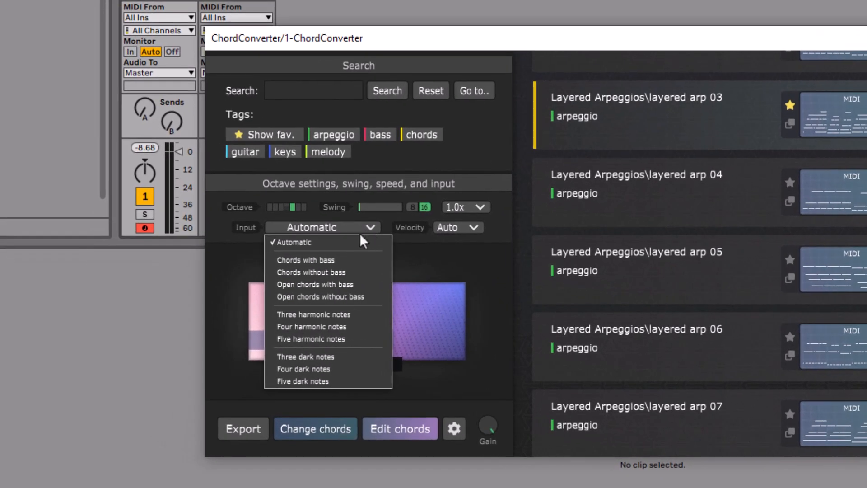
mouse_move(360, 269)
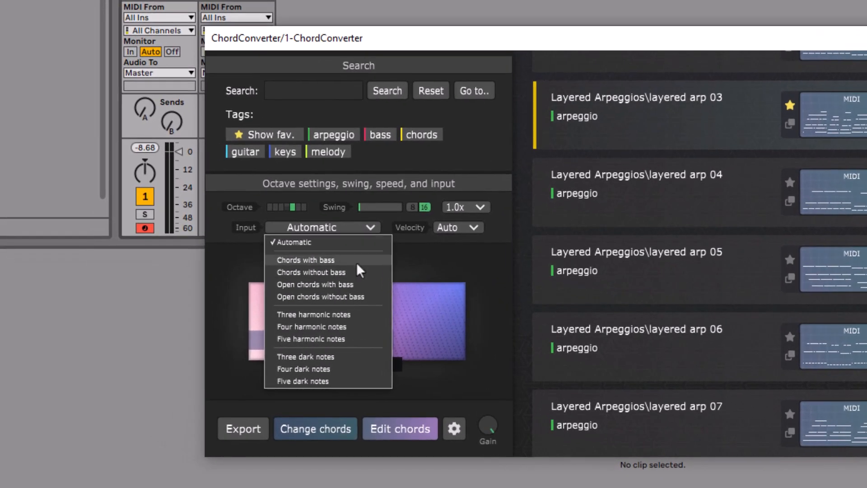
mouse_move(375, 268)
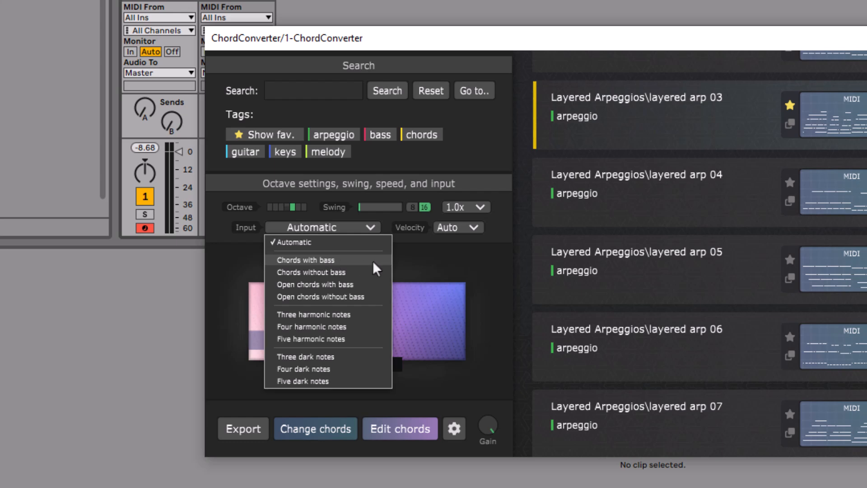
mouse_move(365, 271)
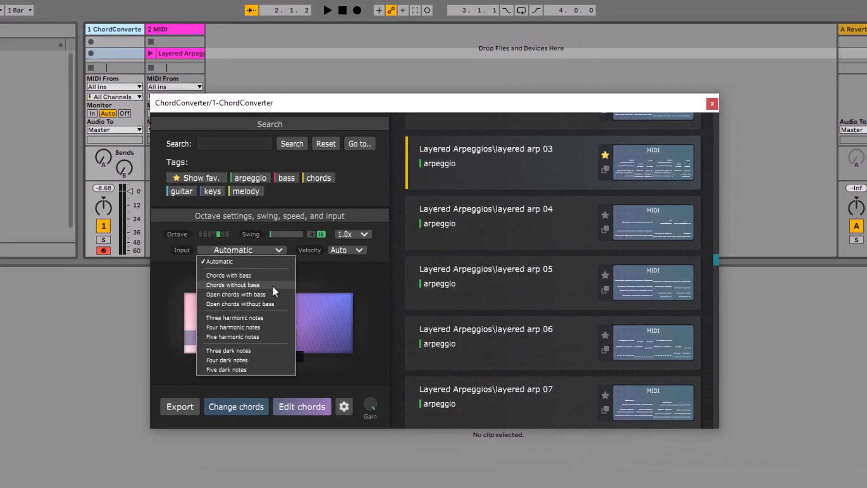
click(232, 285)
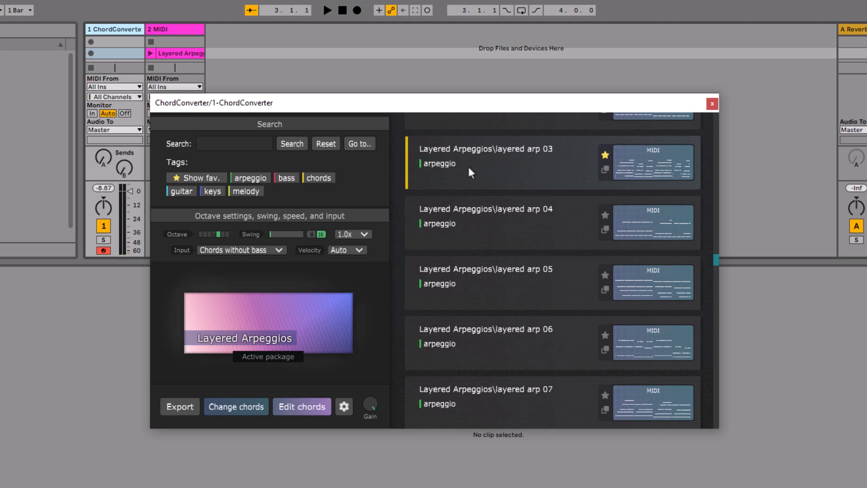
click(241, 250)
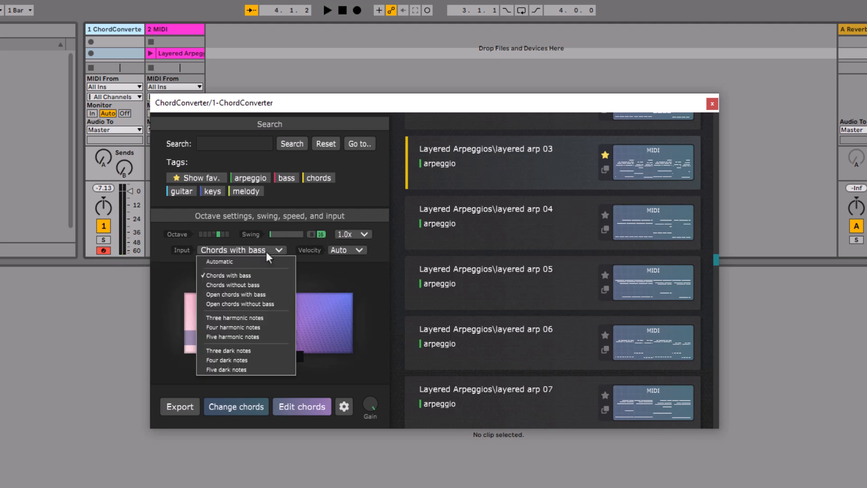
click(233, 327)
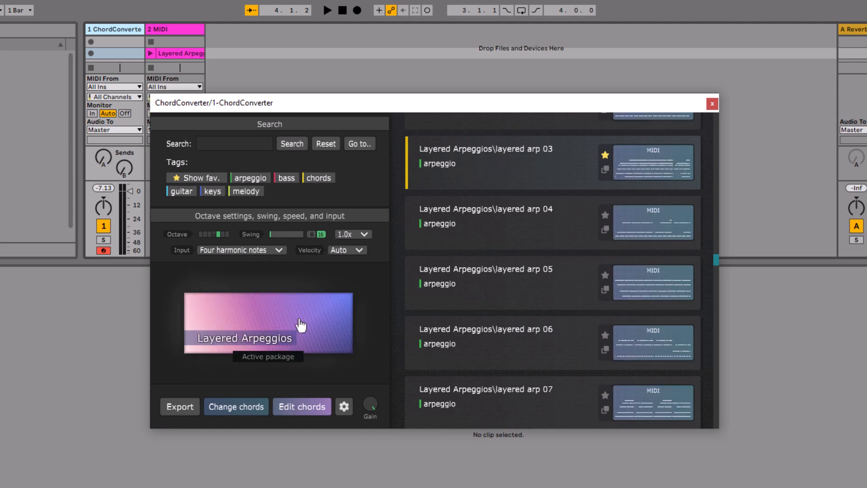
click(327, 10)
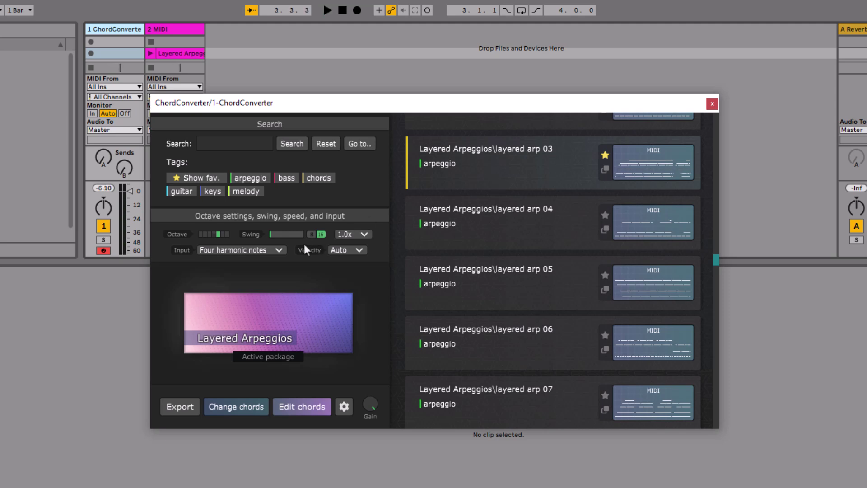
click(241, 249)
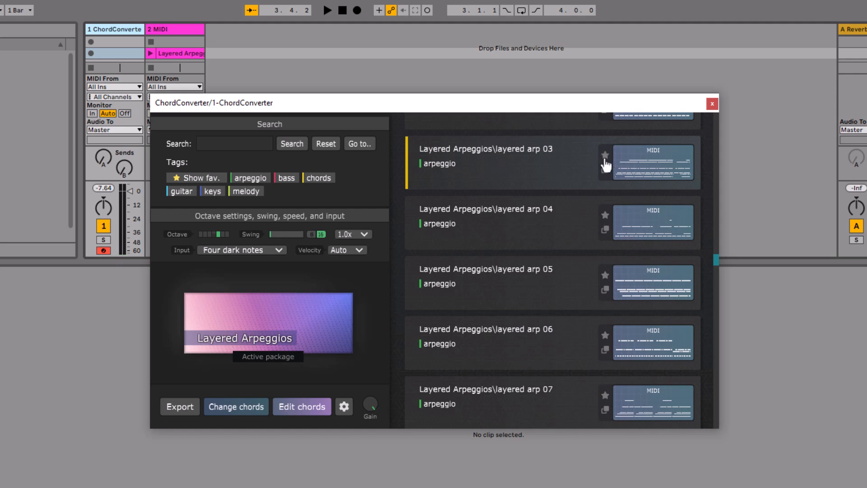
- Star layered arp 03 and layered arp 05, then return to the full preset list
click(605, 155)
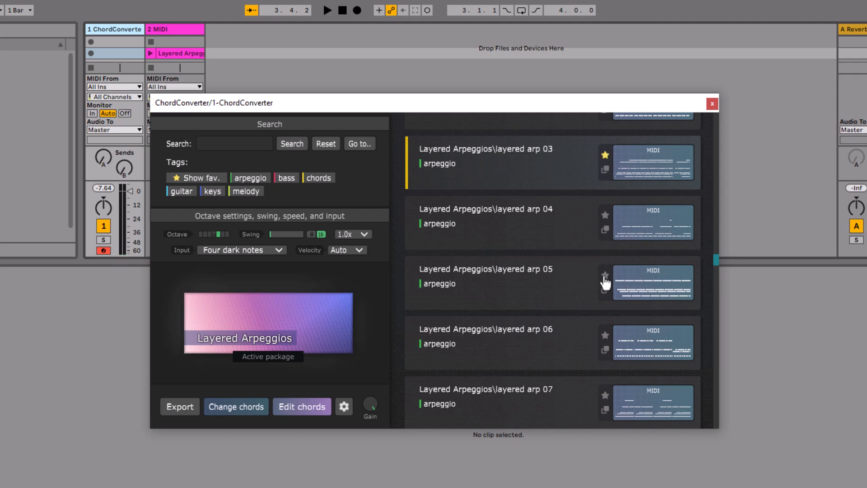
click(195, 177)
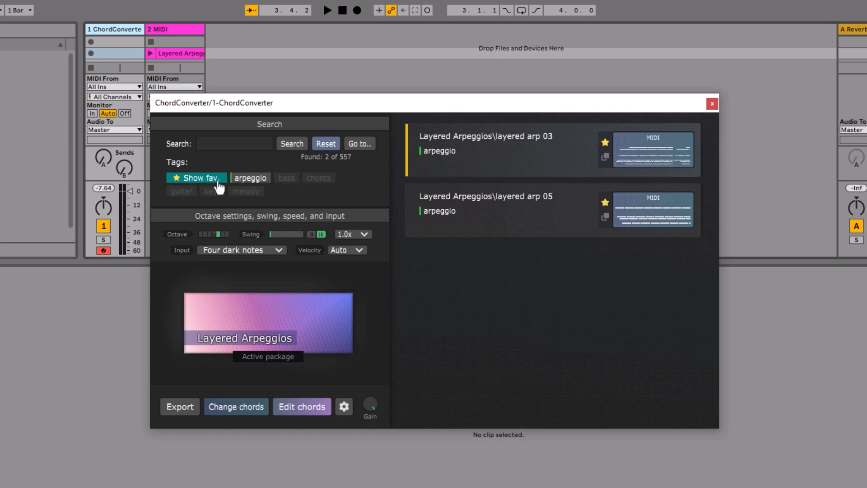
click(195, 177)
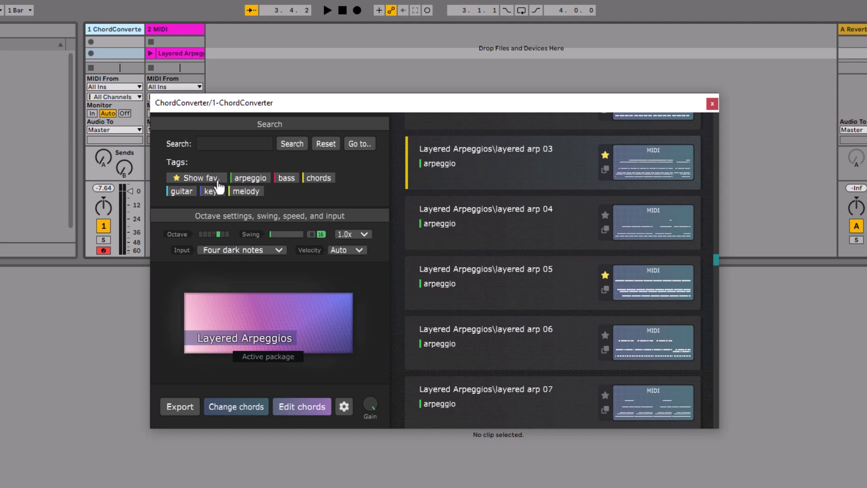
mouse_move(298, 307)
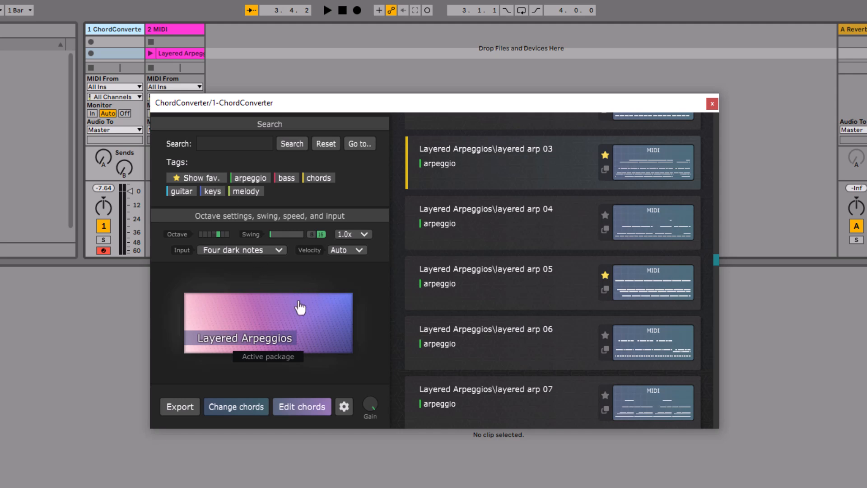
- Browse the preset packages and load Golden Guitar with its 20 guitar presets
click(266, 323)
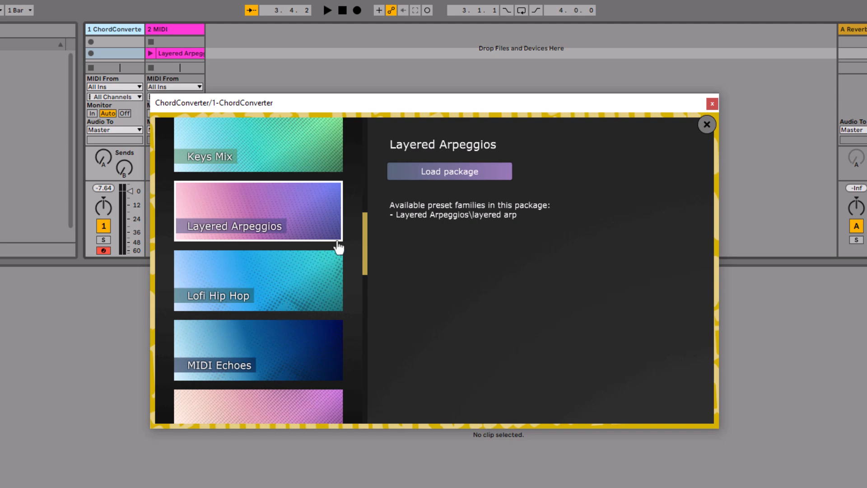
scroll(down, 3)
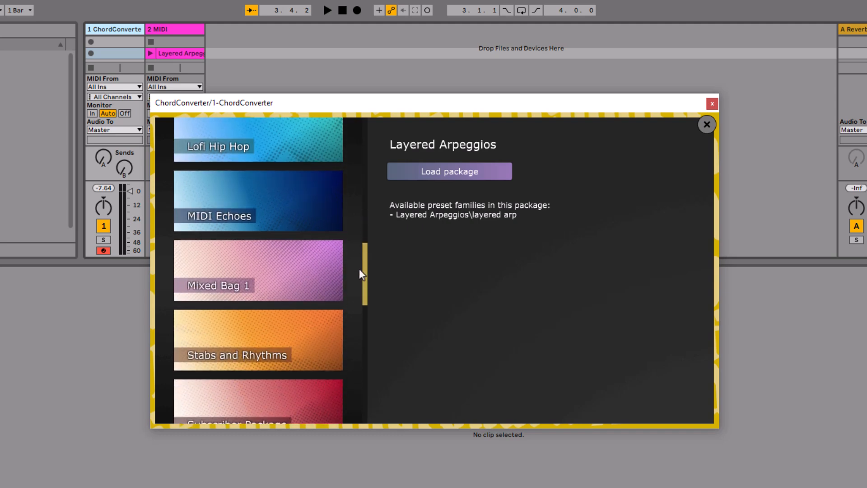
scroll(up, 3)
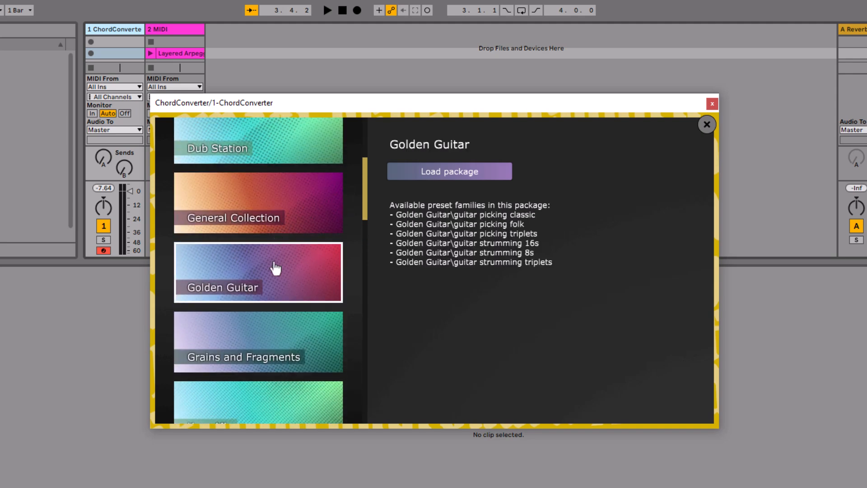
mouse_move(506, 276)
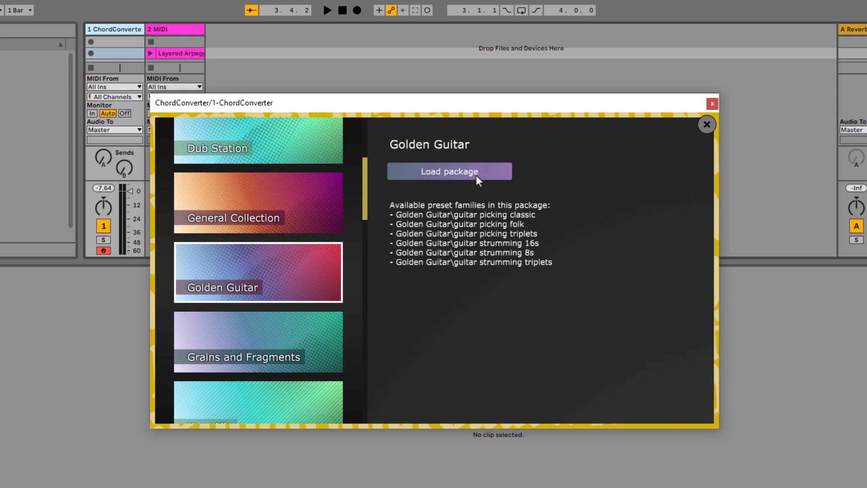
mouse_move(487, 176)
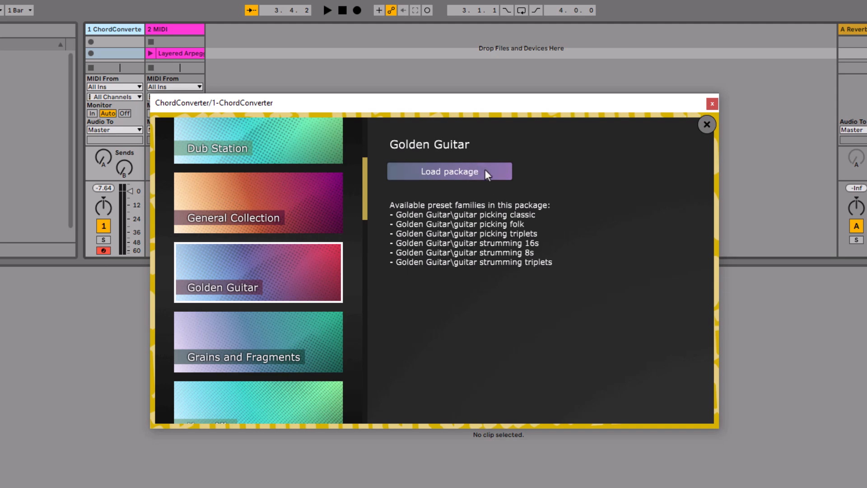
click(448, 171)
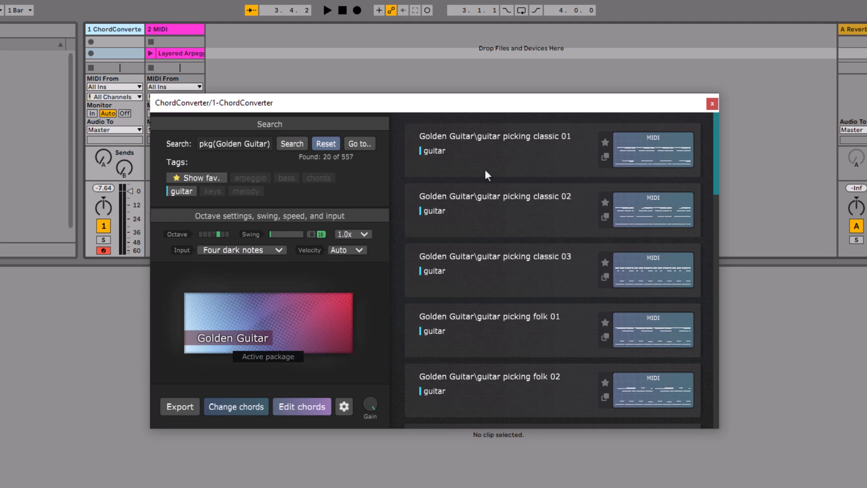
mouse_move(406, 169)
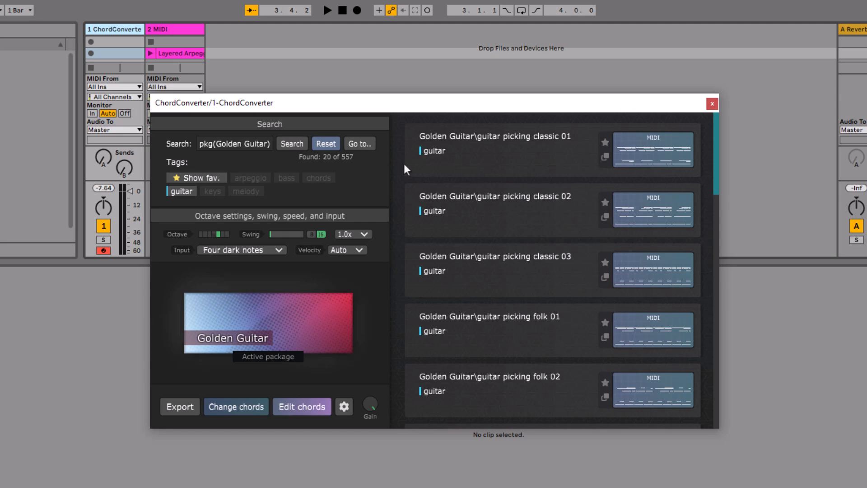
click(358, 144)
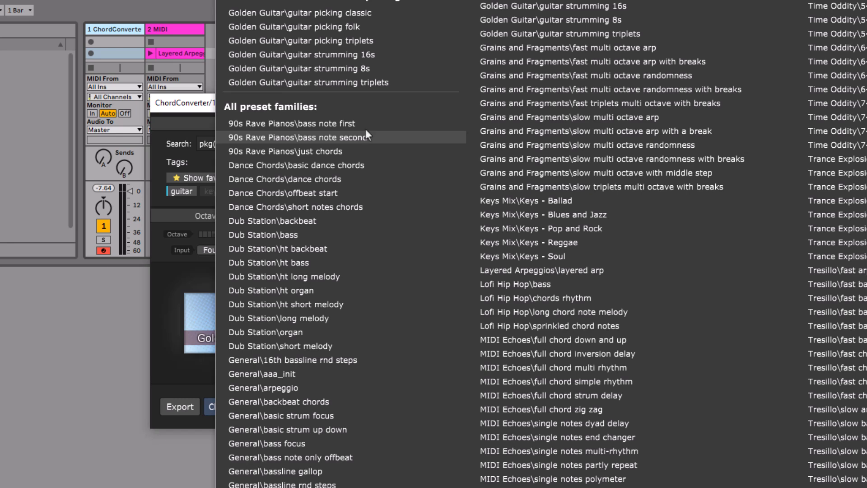
mouse_move(295, 6)
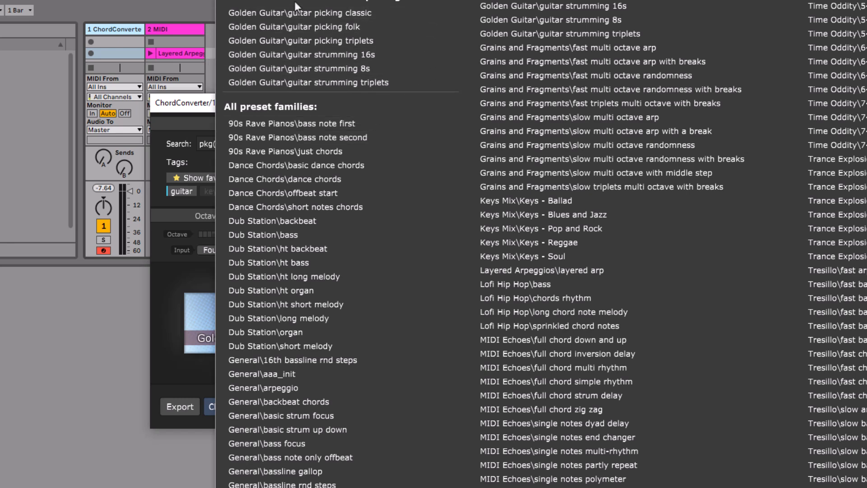
mouse_move(192, 269)
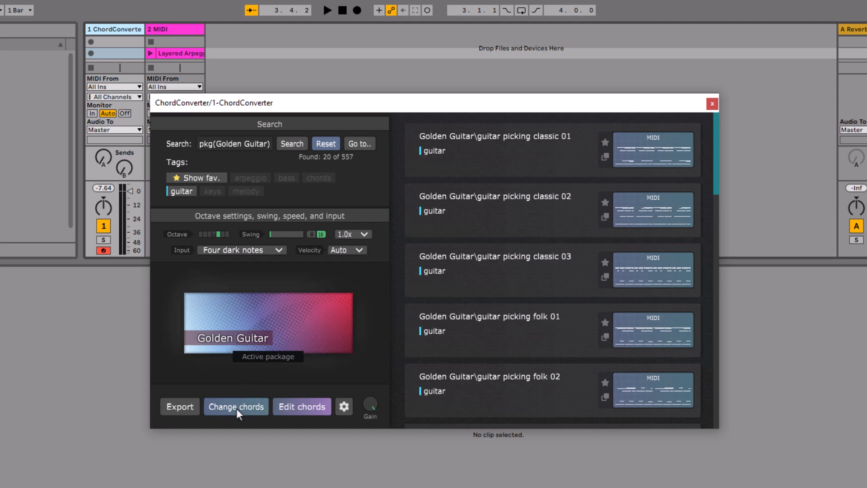
- Change chords by generating a two-bar progression for a random scale
click(235, 406)
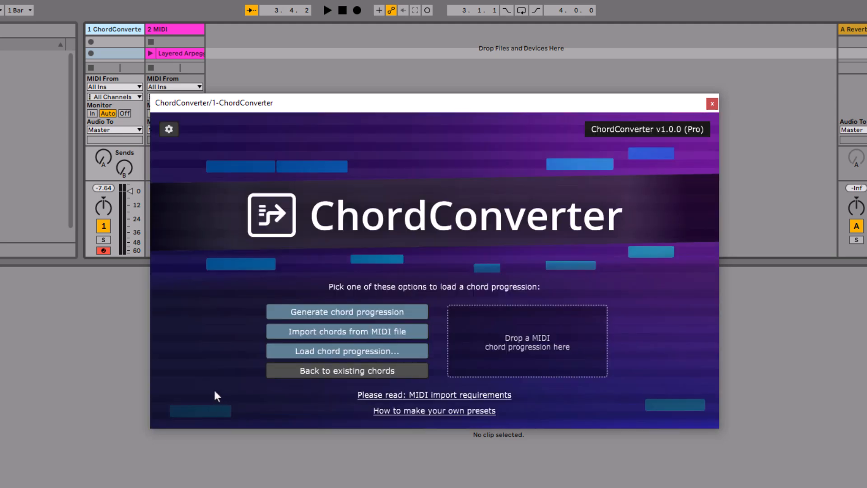
mouse_move(317, 315)
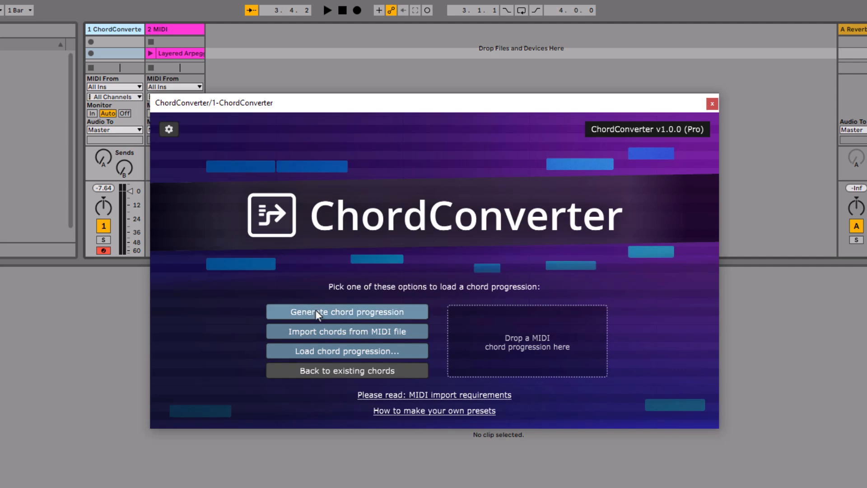
click(346, 311)
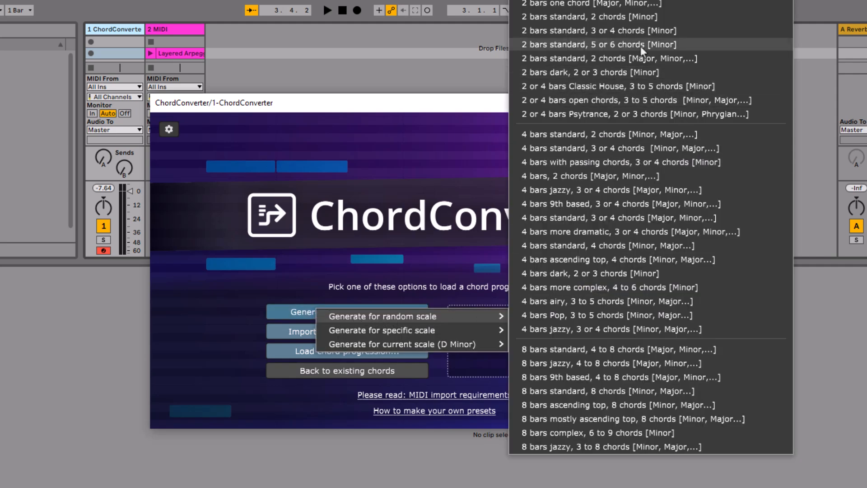
click(597, 44)
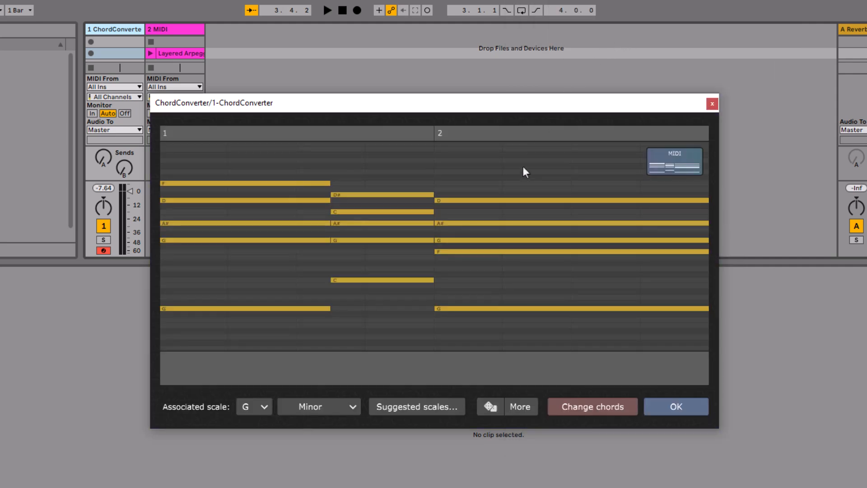
- Reroll the random progression three times with the dice, landing on A Minor
click(488, 407)
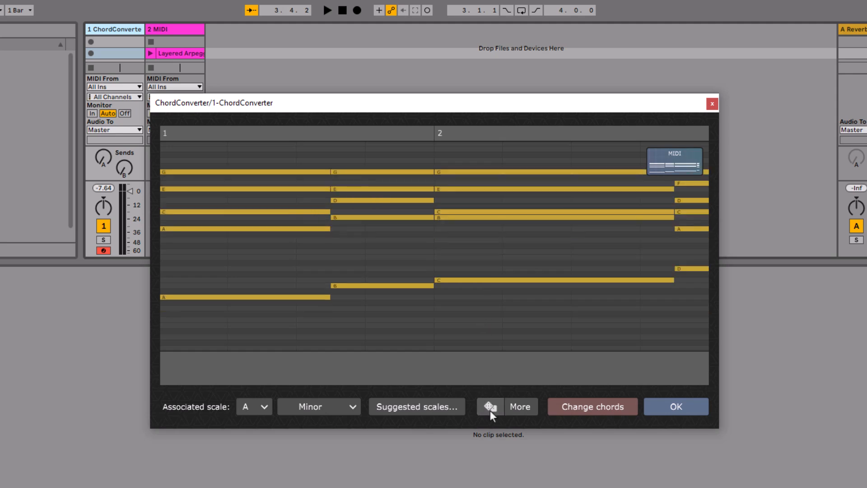
click(488, 406)
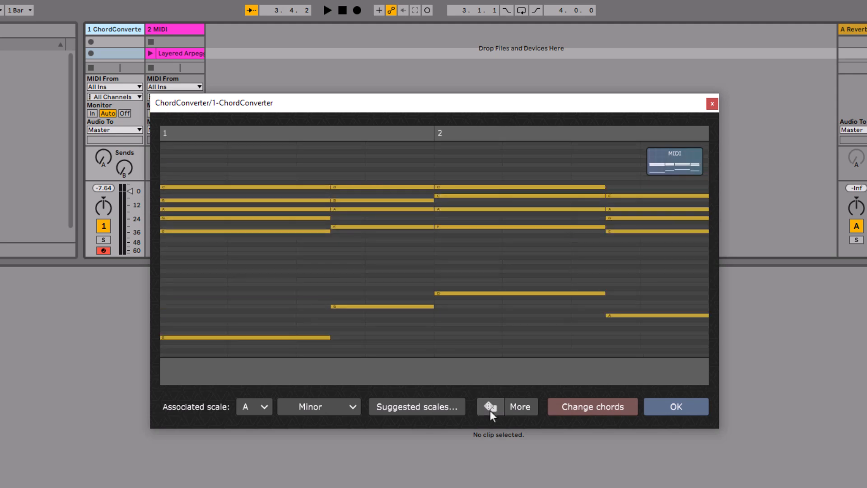
click(488, 407)
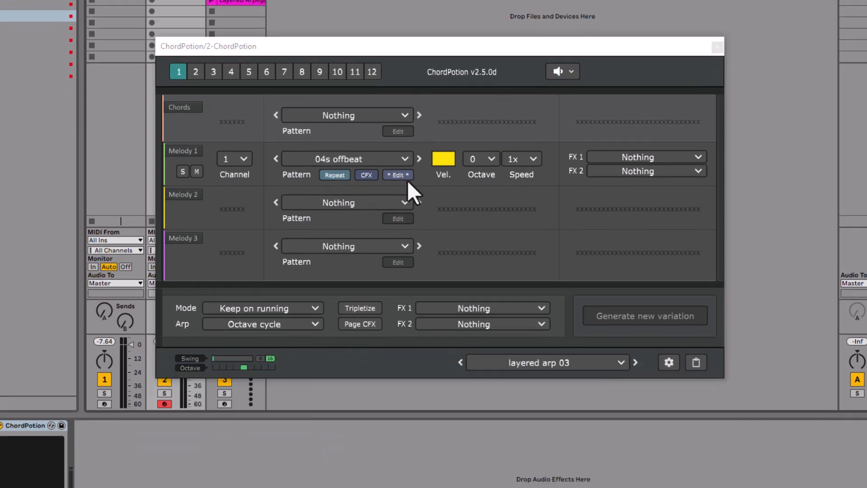
- Save the Melody 1 offbeat pattern as a preset in the Tests folder
click(398, 175)
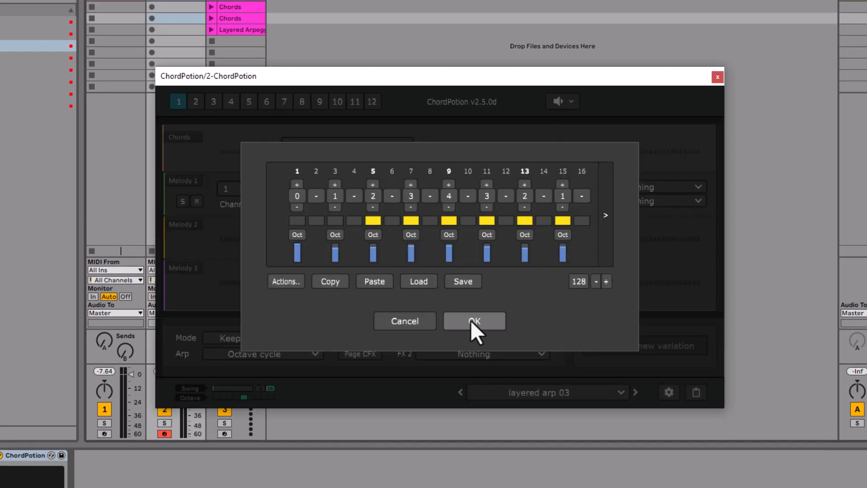
click(474, 320)
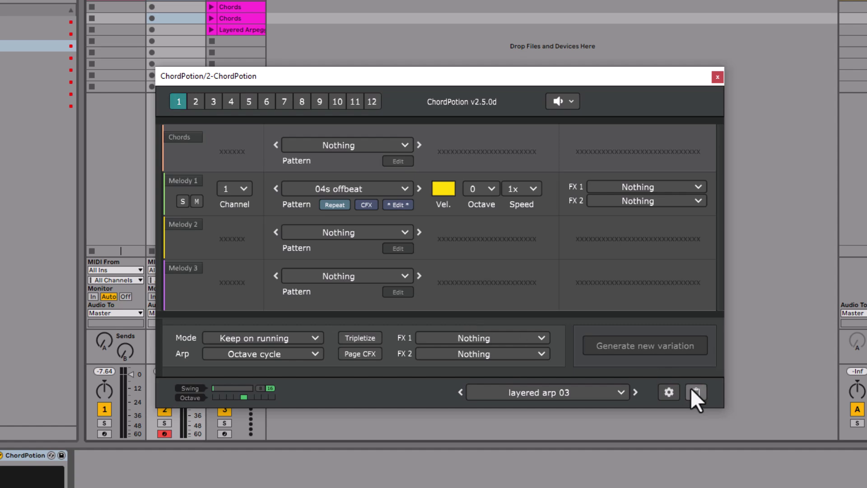
click(696, 392)
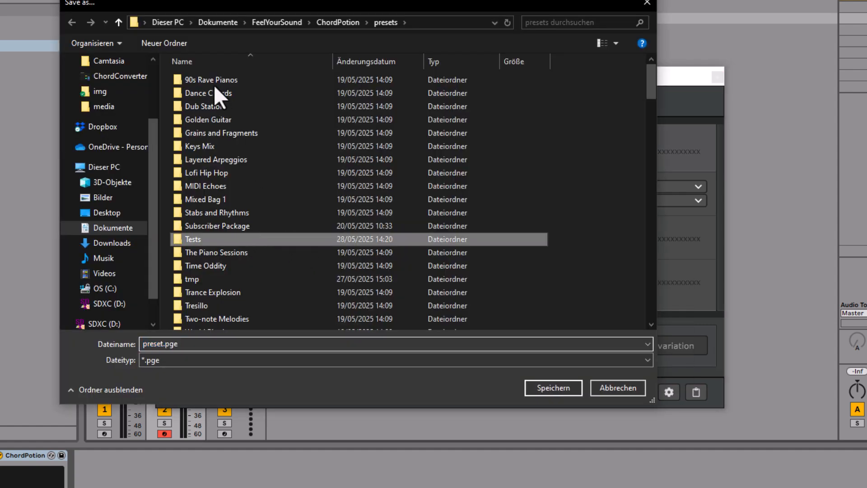
click(618, 388)
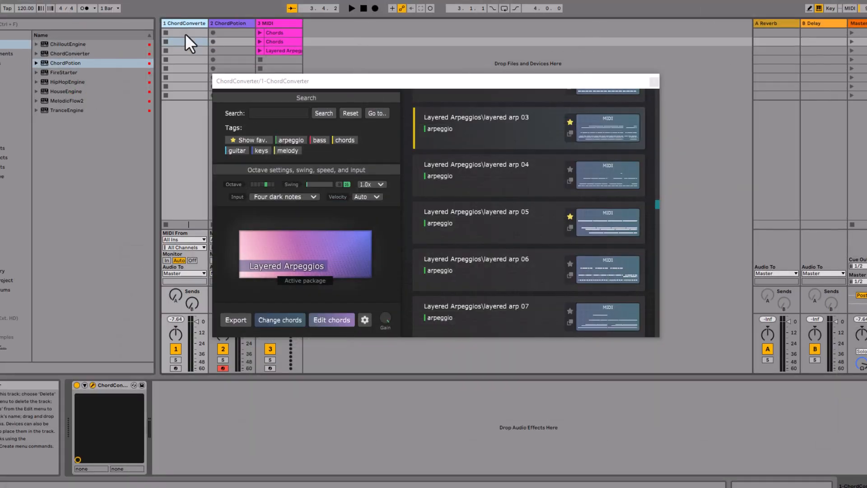
- Search presets for 'test' to find Tests\arp, then reset the search to list all presets
text(test)
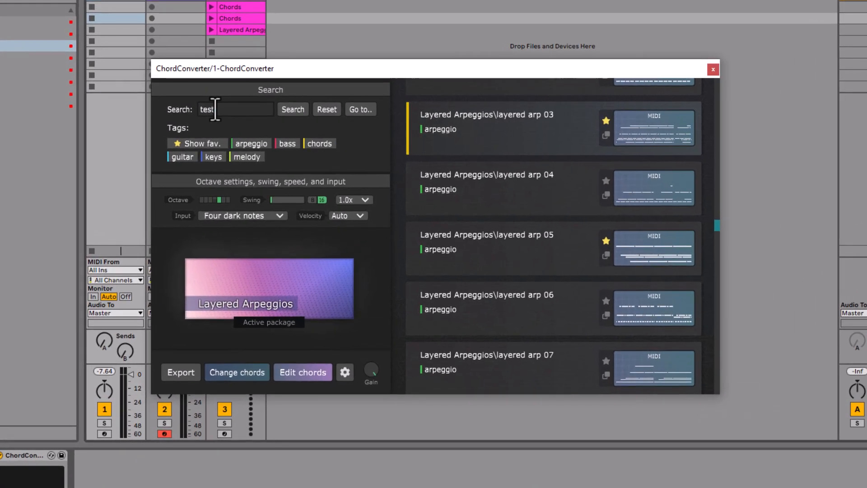
click(293, 109)
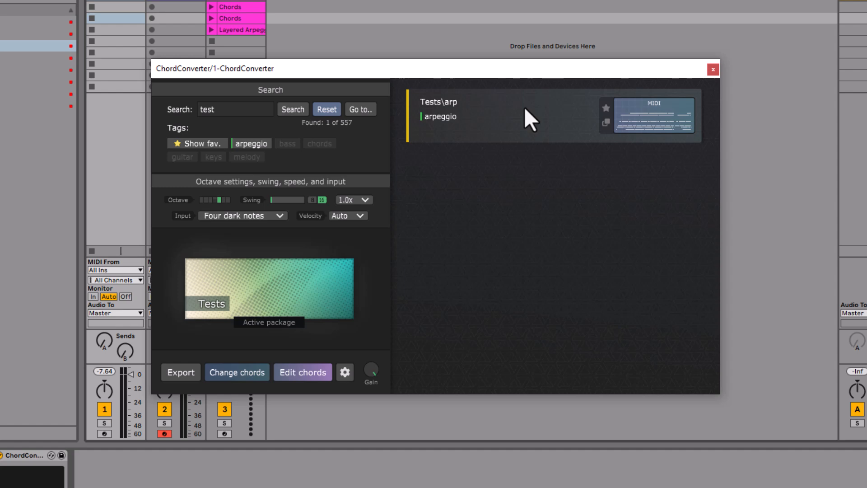
click(326, 109)
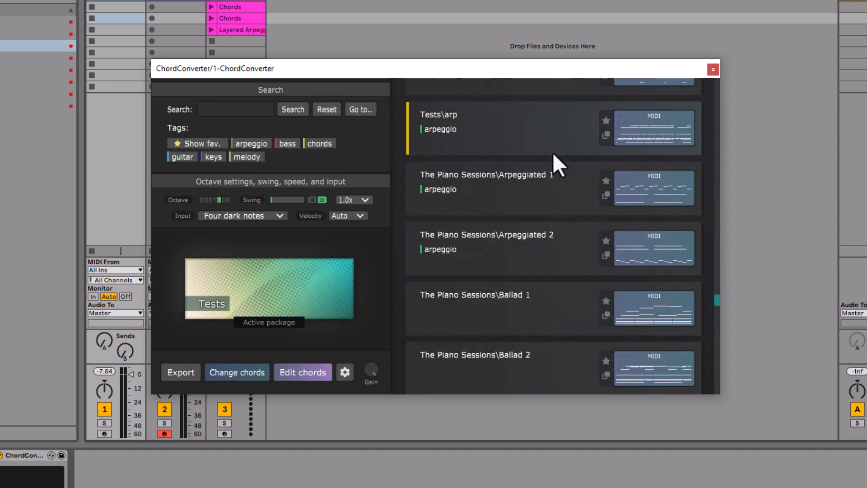
mouse_move(191, 316)
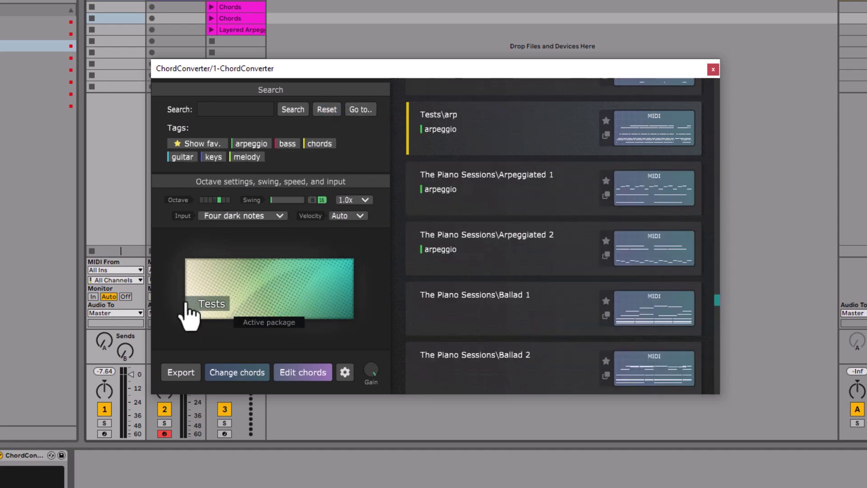